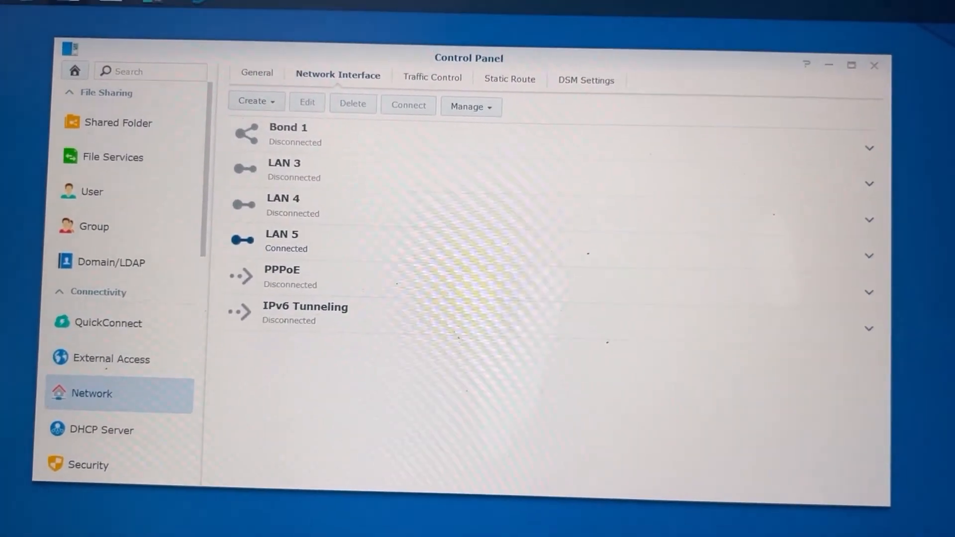
Expand the connected LAN 5 interface to show its details, including MTU 1500
{"action": "left_click", "coordinate": [870, 255]}
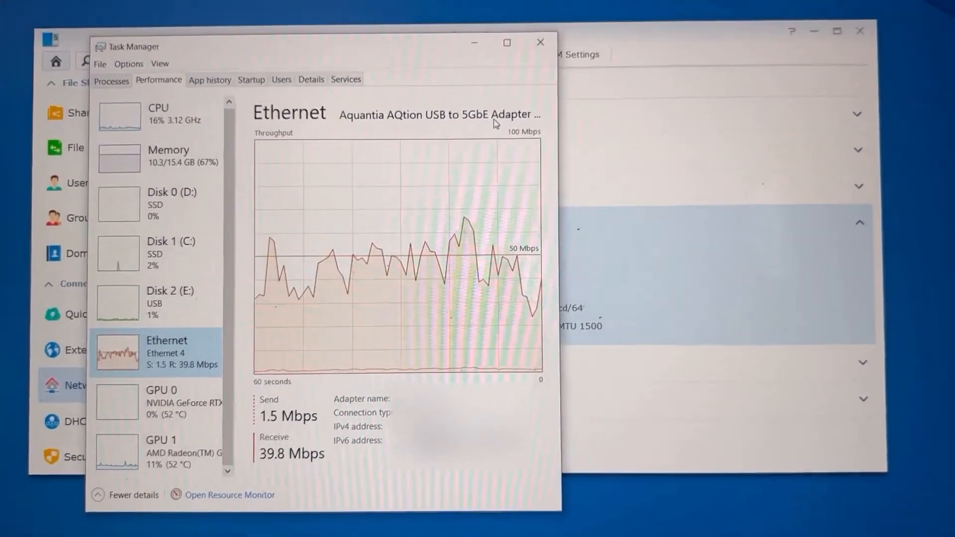
{"action": "left_click", "coordinate": [539, 42]}
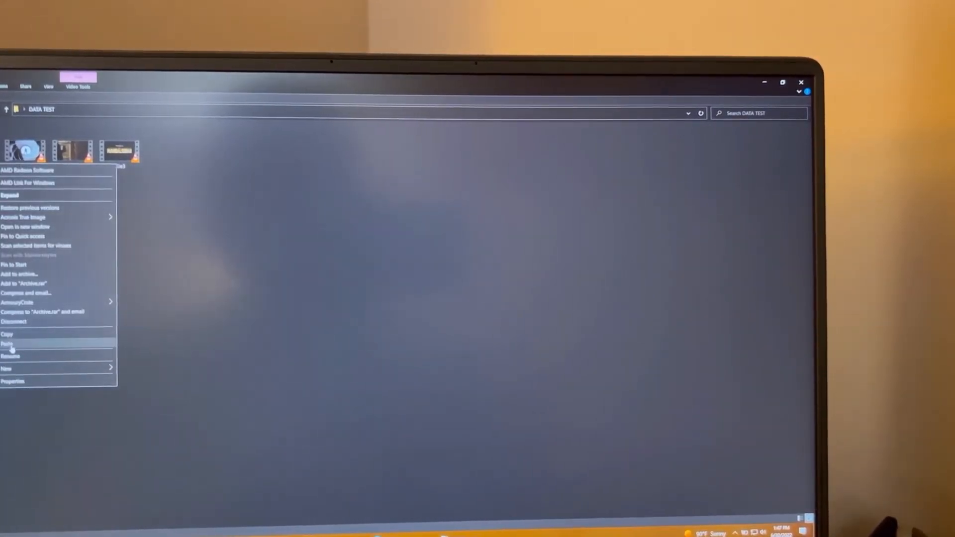
Paste File1, File2 and File3 into the DATA TEST folder, starting the copy
{"action": "left_click", "coordinate": [7, 343]}
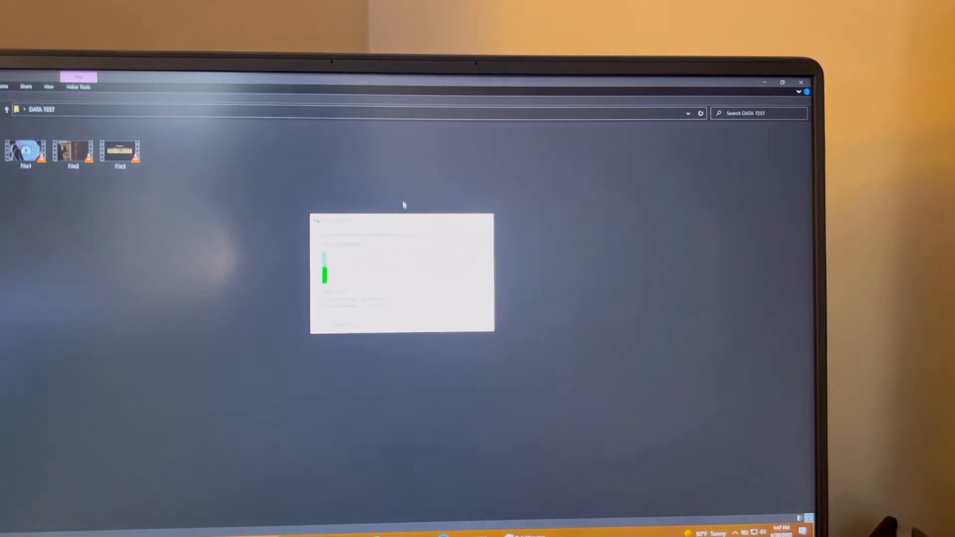